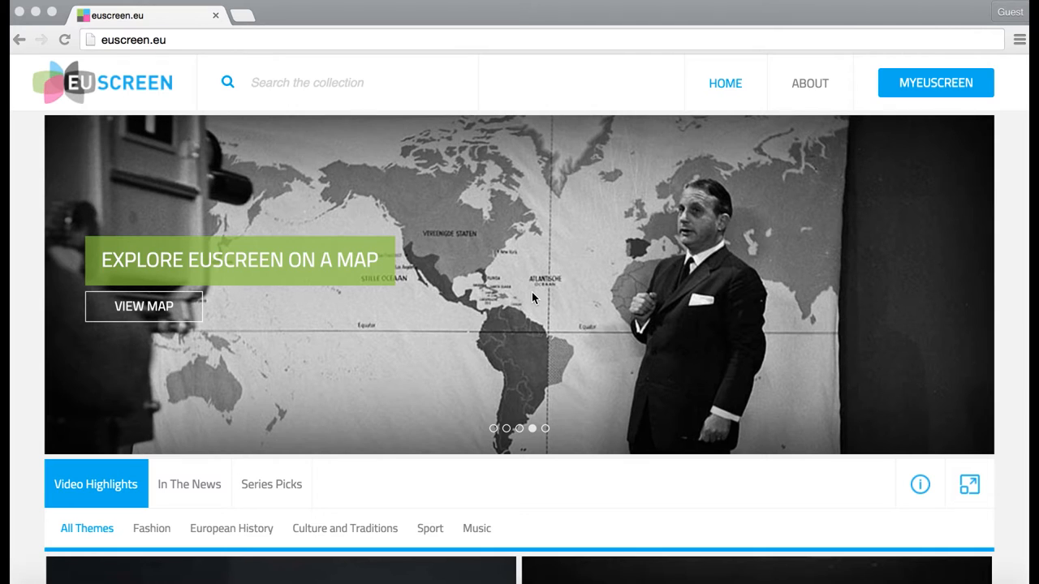
{"action": "mouse_move", "coordinate": [857, 219]}
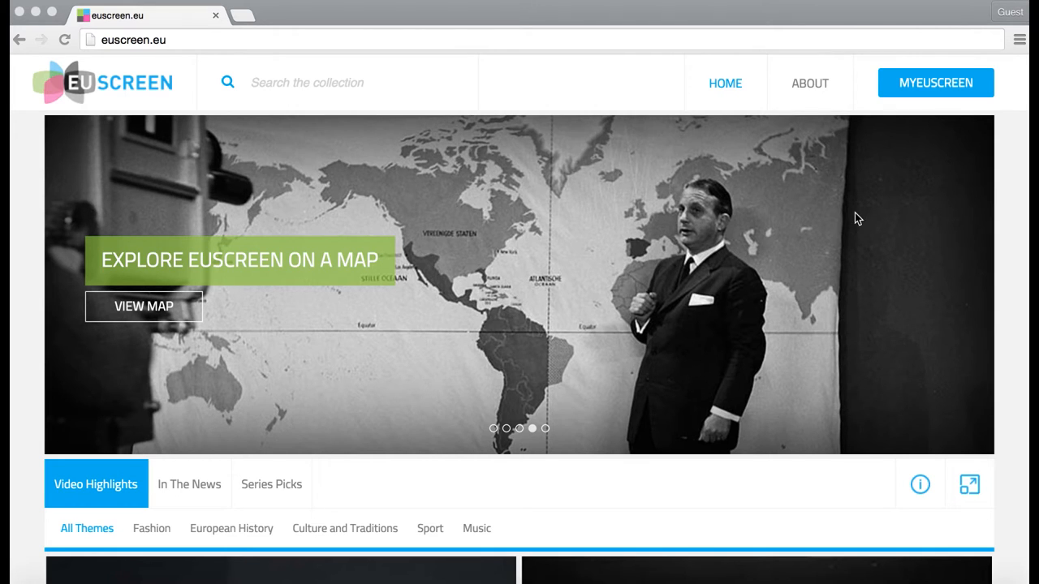
{"action": "mouse_move", "coordinate": [940, 94]}
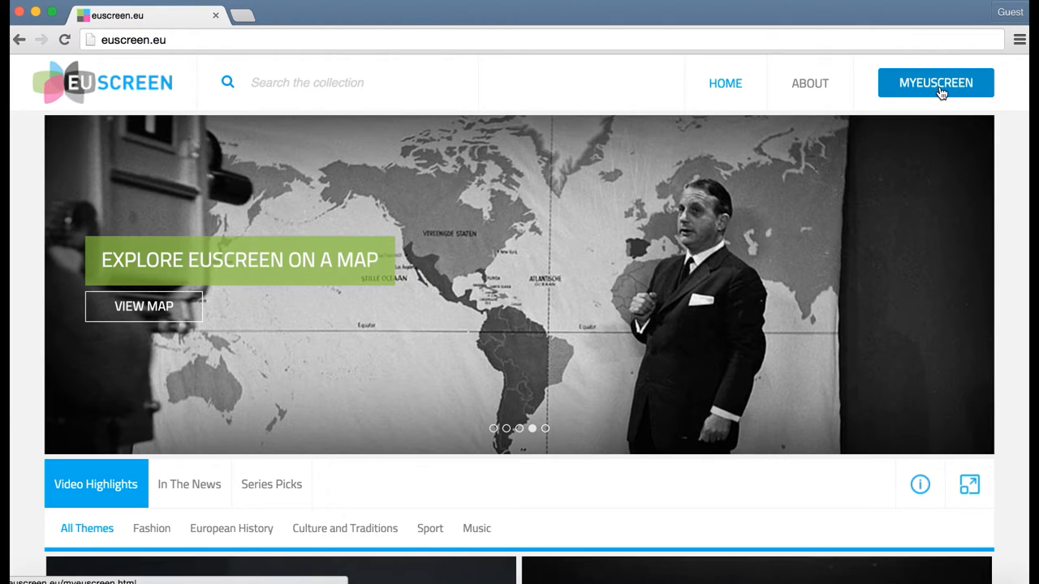
- Show the Video Posters list in MyEUScreen with the Children and the Environment poster
{"action": "left_click", "coordinate": [935, 83]}
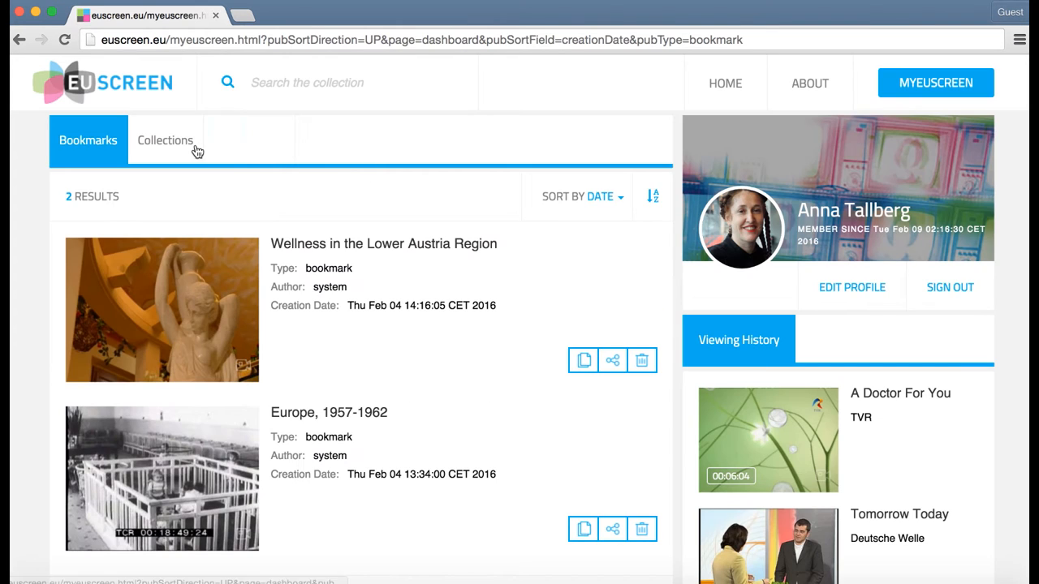
{"action": "left_click", "coordinate": [166, 139]}
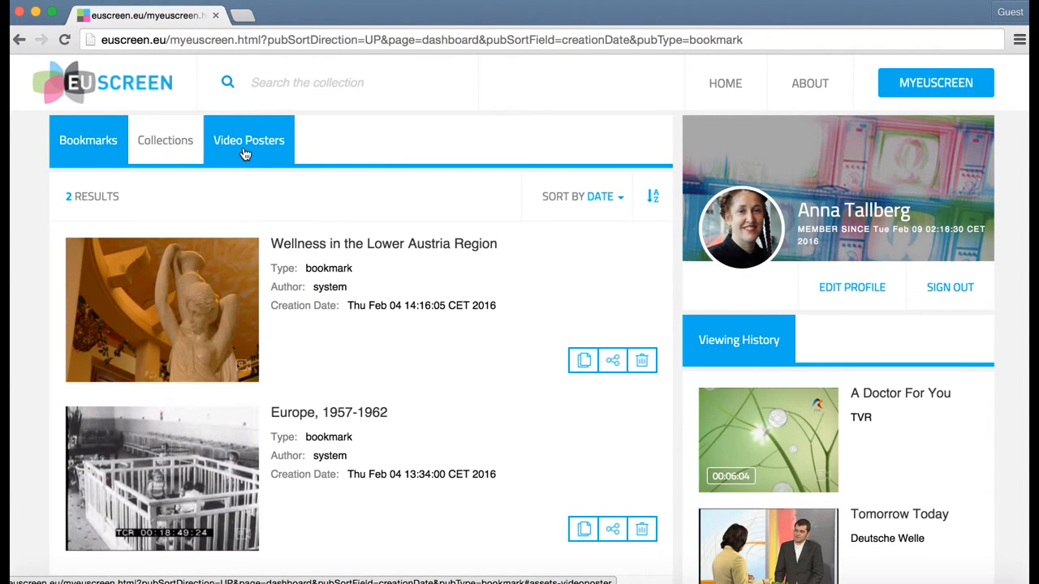
{"action": "left_click", "coordinate": [248, 140]}
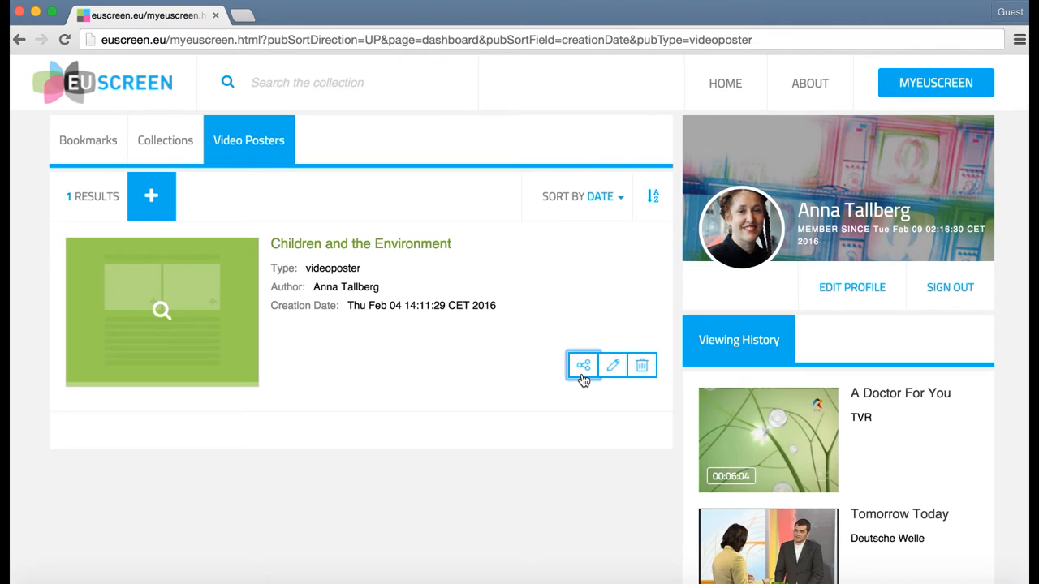
{"action": "left_click", "coordinate": [584, 363]}
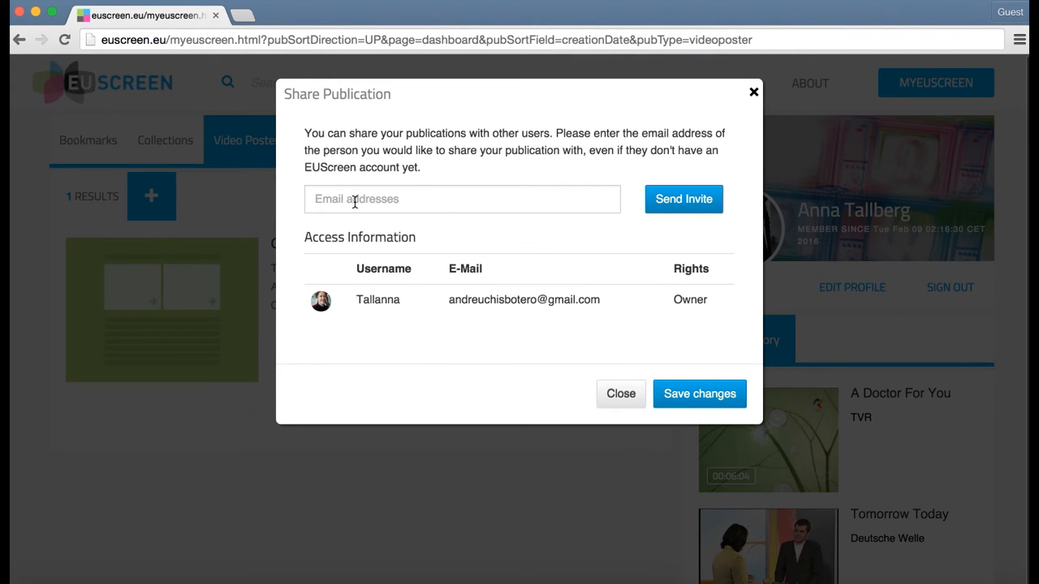
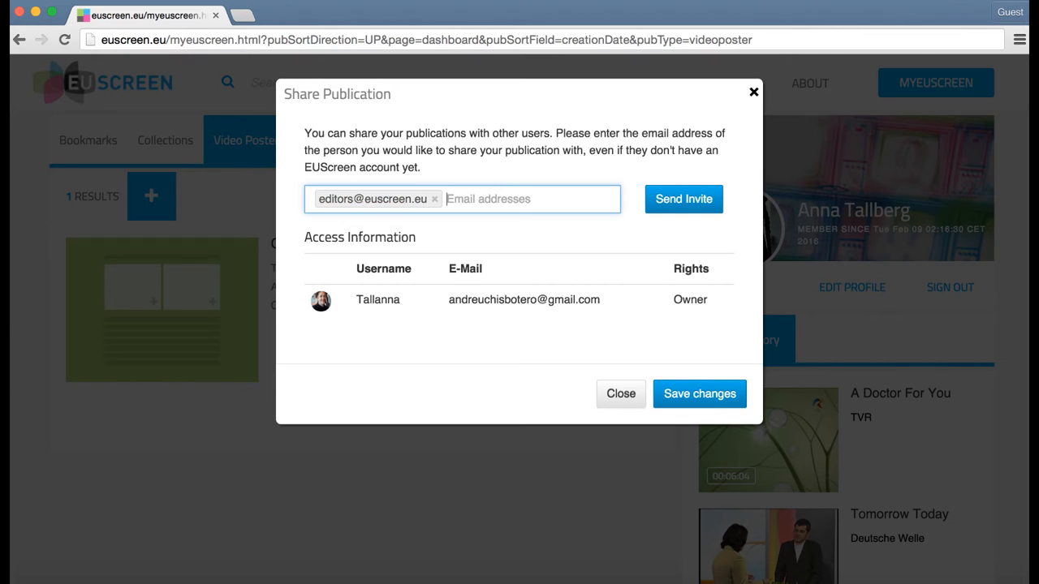
- Send the invite and change the editors' access from Can View to Can Edit on the poster
{"action": "left_click", "coordinate": [684, 198]}
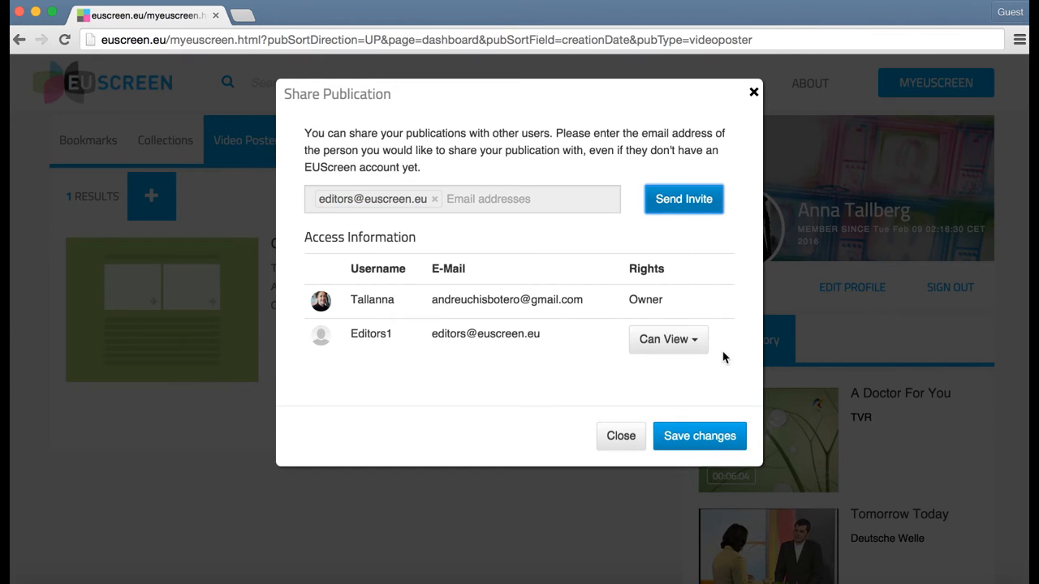
{"action": "left_click", "coordinate": [669, 339]}
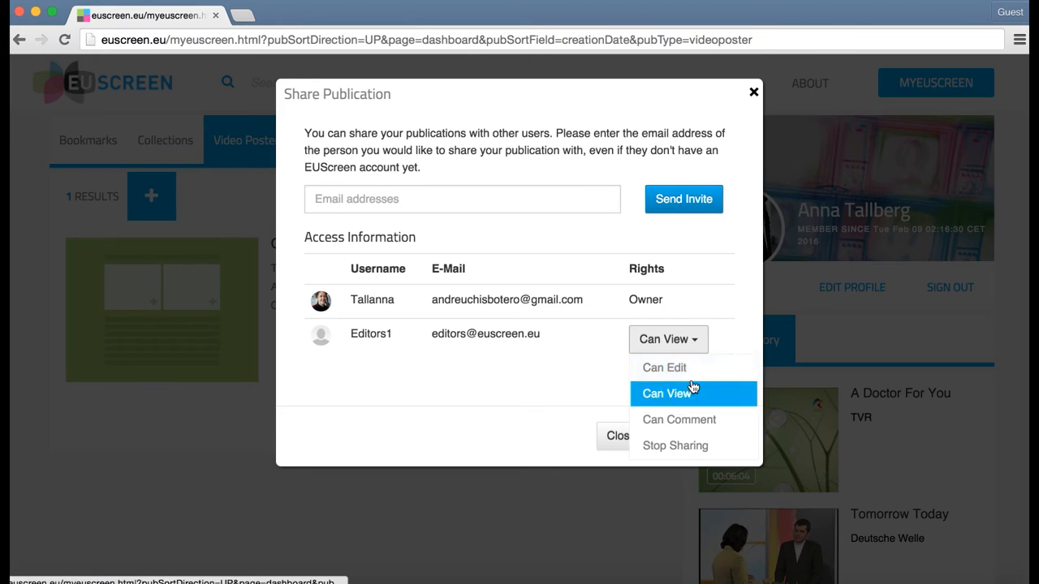
{"action": "mouse_move", "coordinate": [695, 419]}
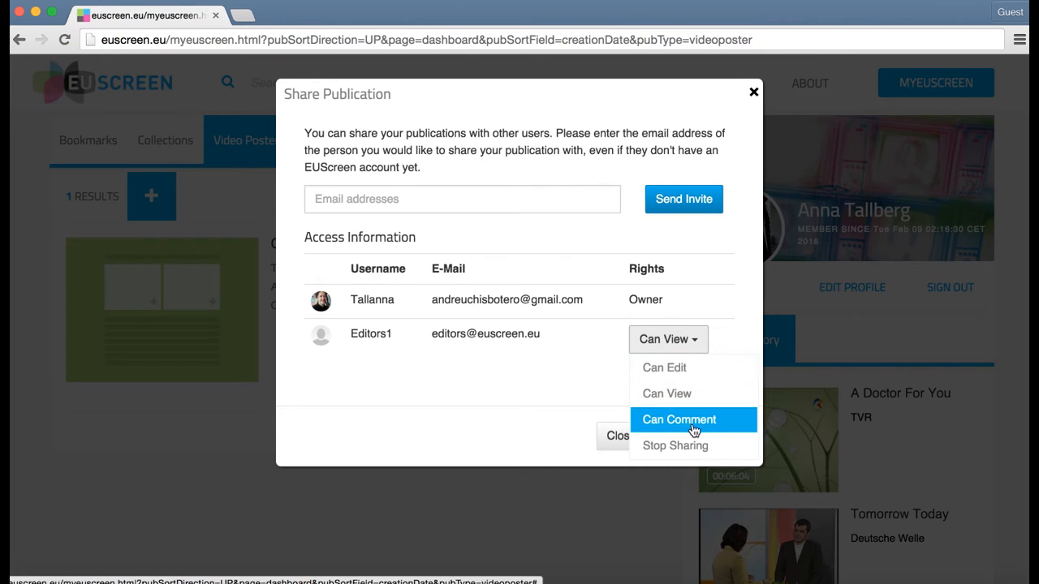
{"action": "mouse_move", "coordinate": [689, 367]}
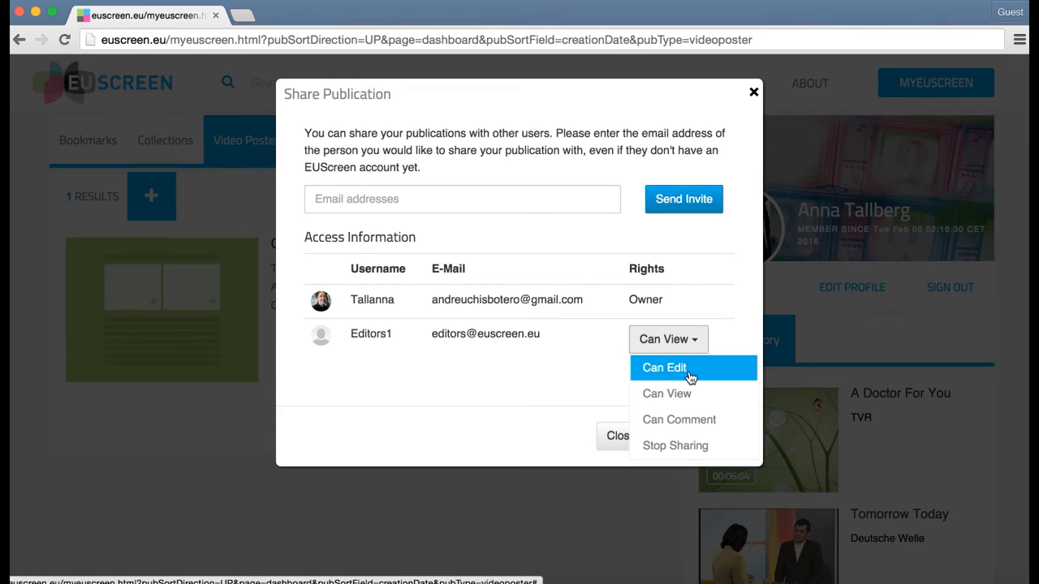
{"action": "left_click", "coordinate": [664, 366]}
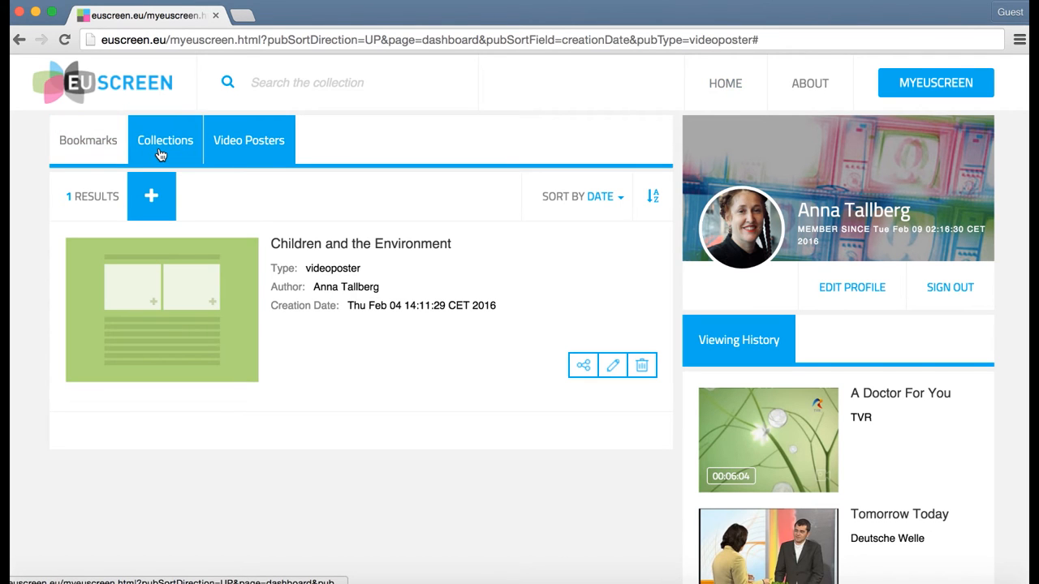
- List my collections, briefly viewing the Wellbeing collection's editor and closing it
{"action": "left_click", "coordinate": [165, 139]}
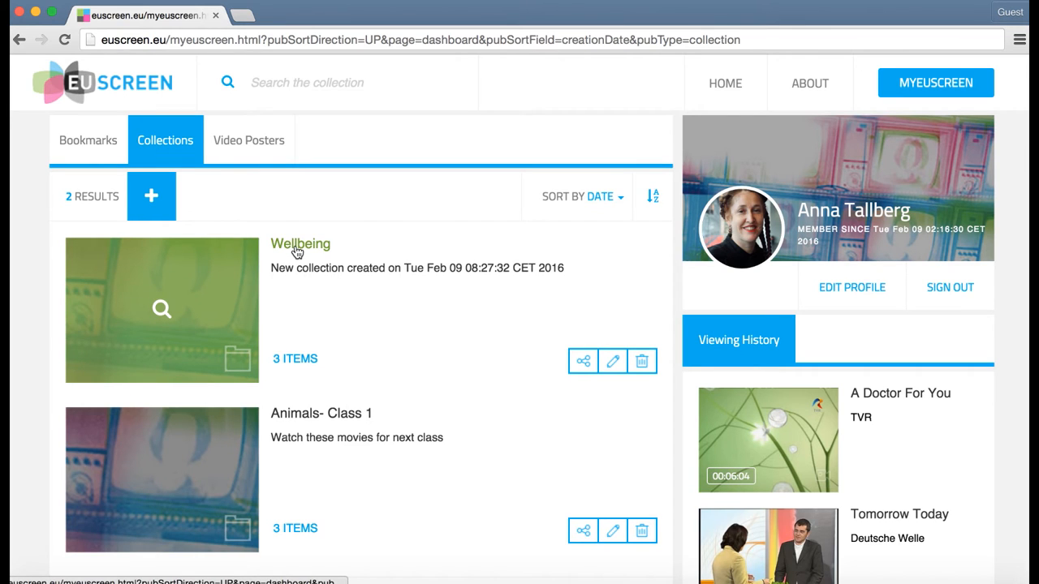
{"action": "left_click", "coordinate": [612, 360]}
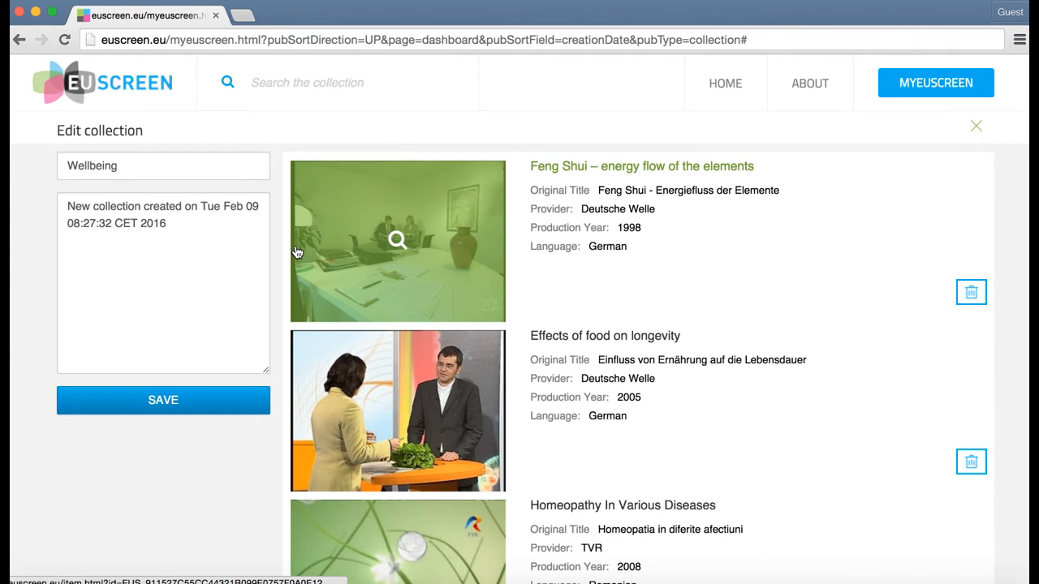
{"action": "mouse_move", "coordinate": [900, 266]}
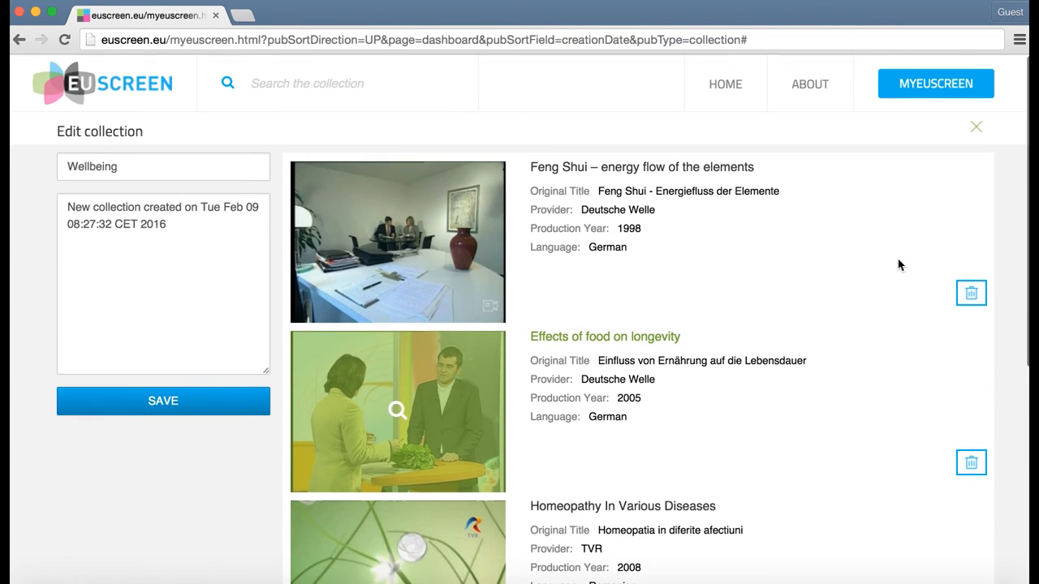
{"action": "left_click", "coordinate": [976, 126]}
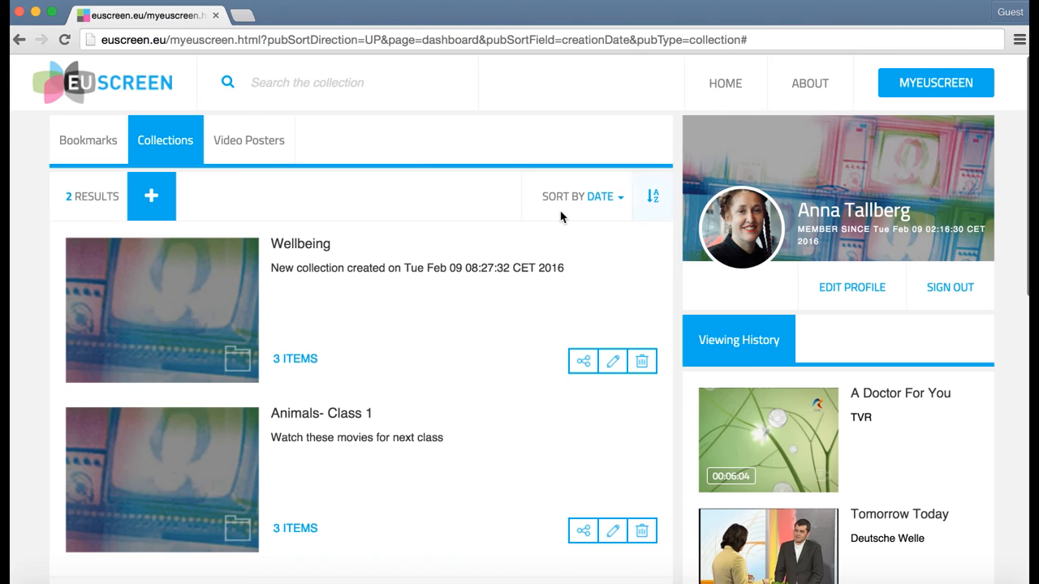
{"action": "mouse_move", "coordinate": [583, 360]}
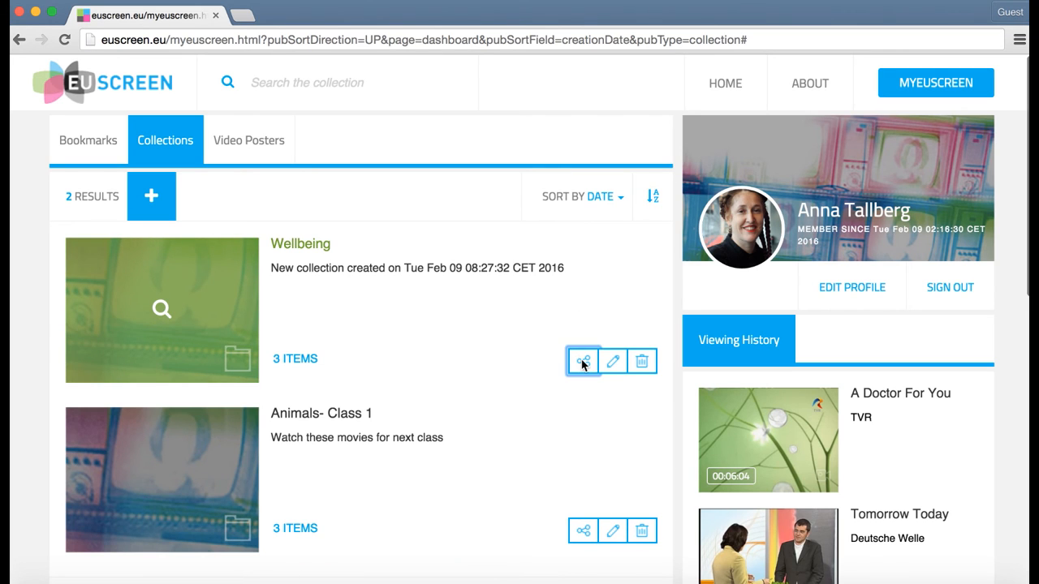
{"action": "left_click", "coordinate": [583, 361]}
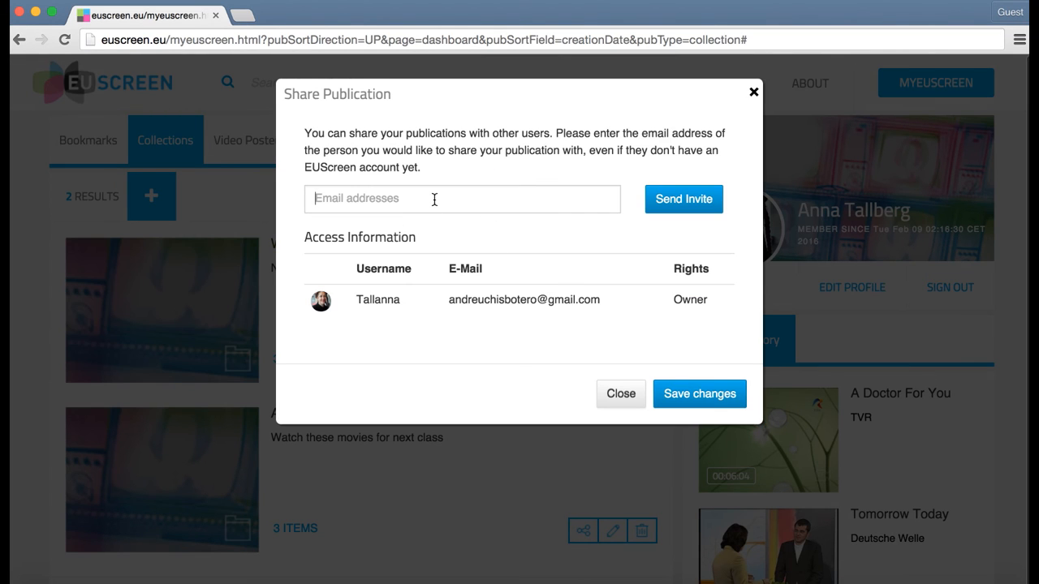
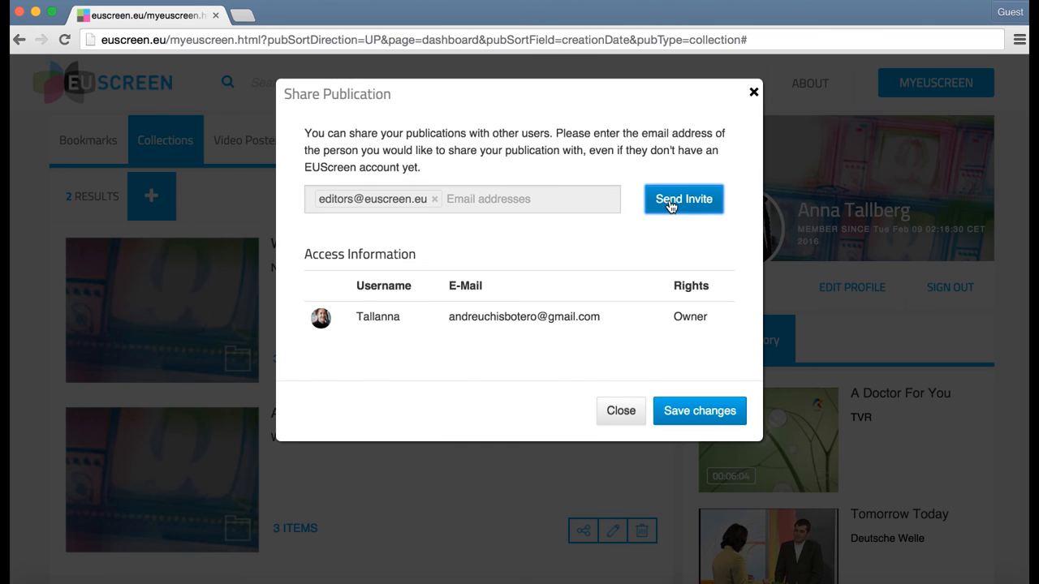
{"action": "left_click", "coordinate": [682, 198]}
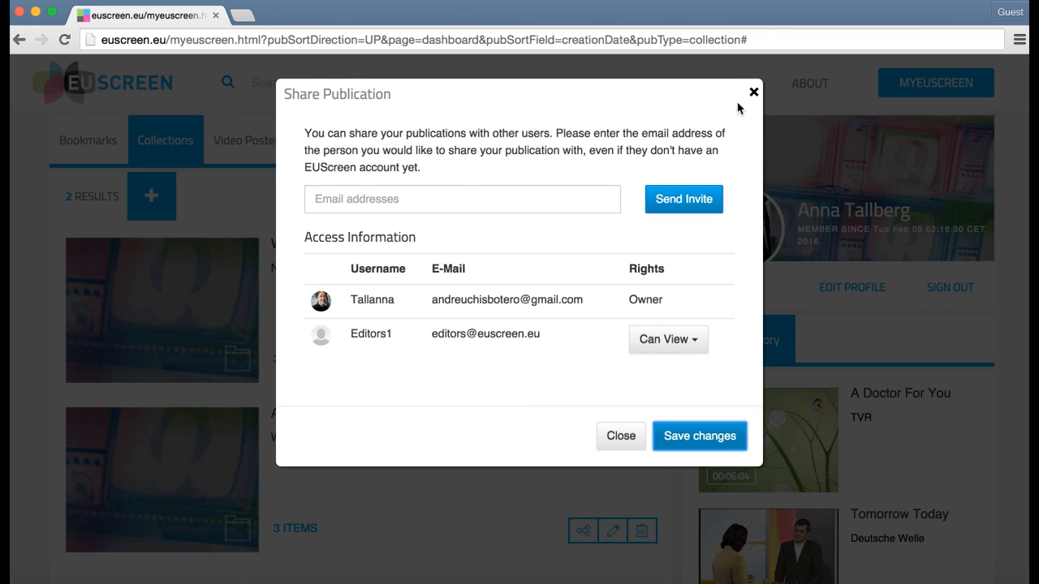
{"action": "left_click", "coordinate": [753, 90]}
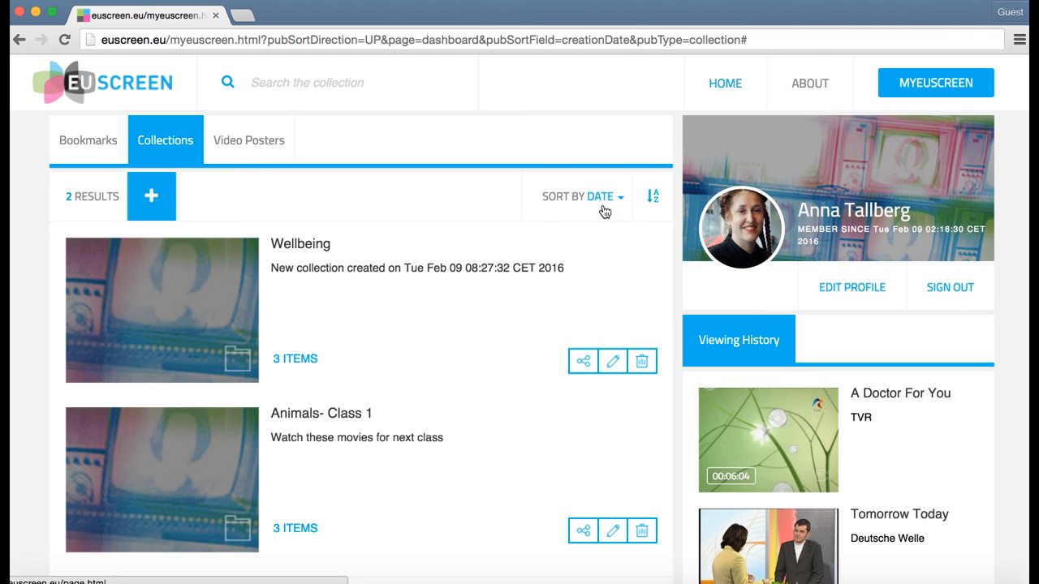